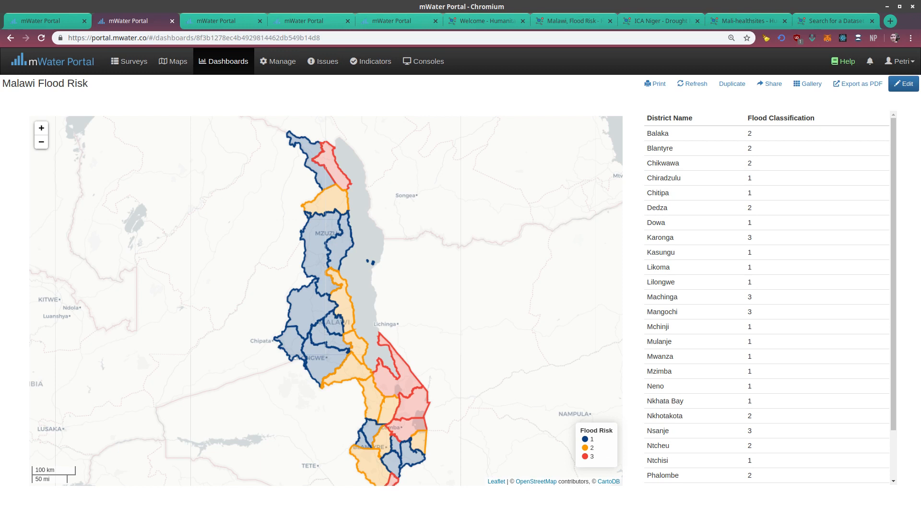
# - Review the Malawi Geology Shapefile map and Mali Health Care Facilities map, then move to the HDX site
pyautogui.click(220, 20)
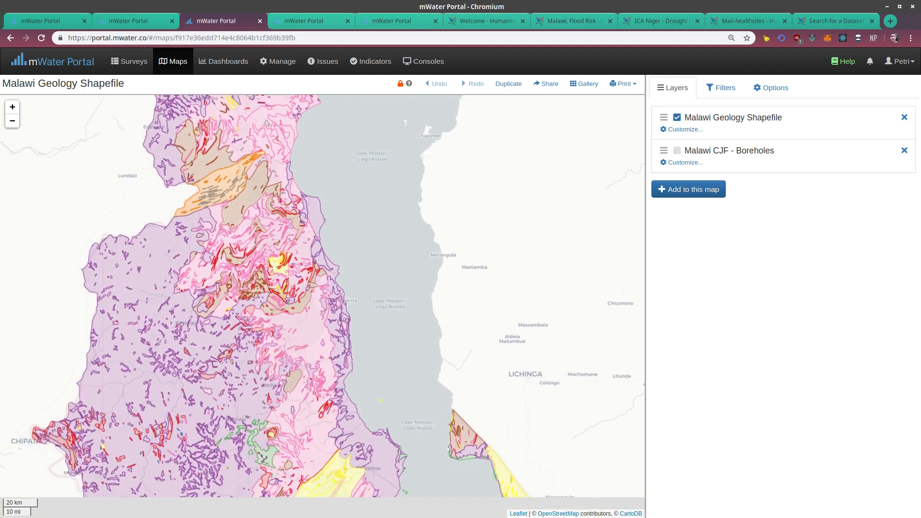
pyautogui.click(307, 20)
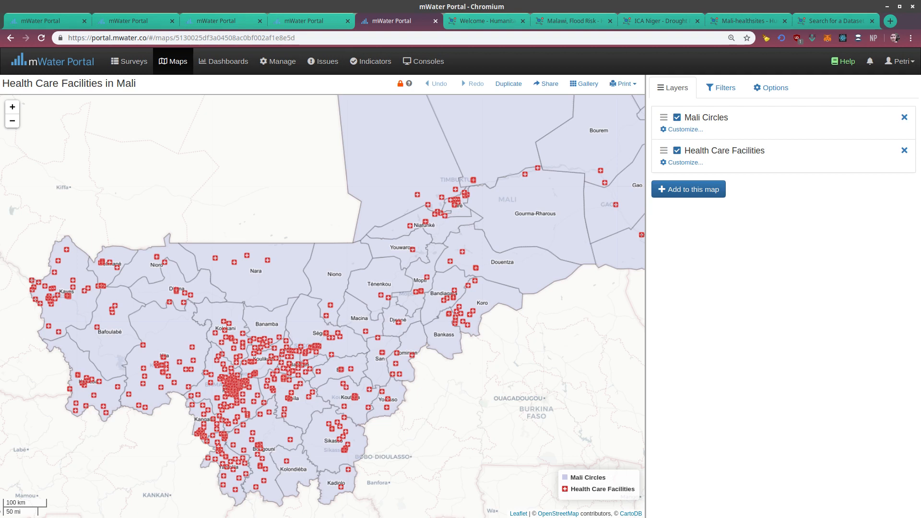
pyautogui.click(486, 20)
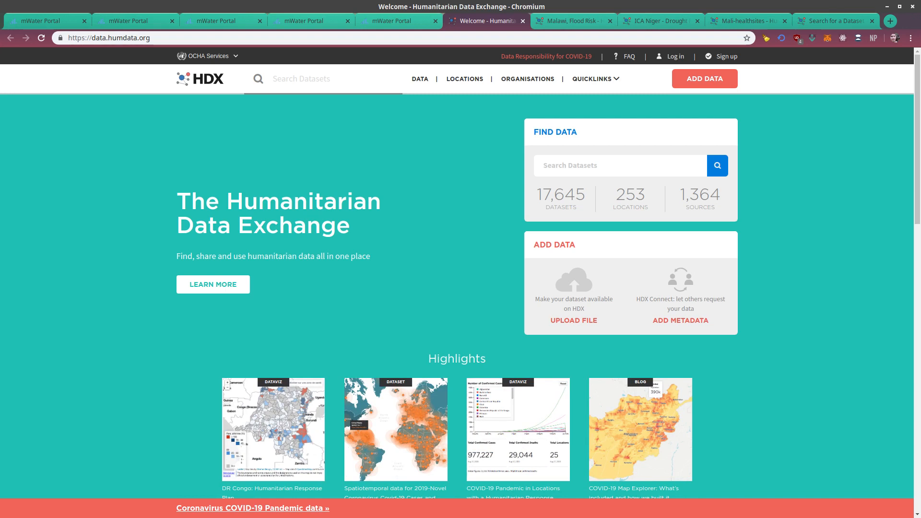
pyautogui.moveTo(395, 429)
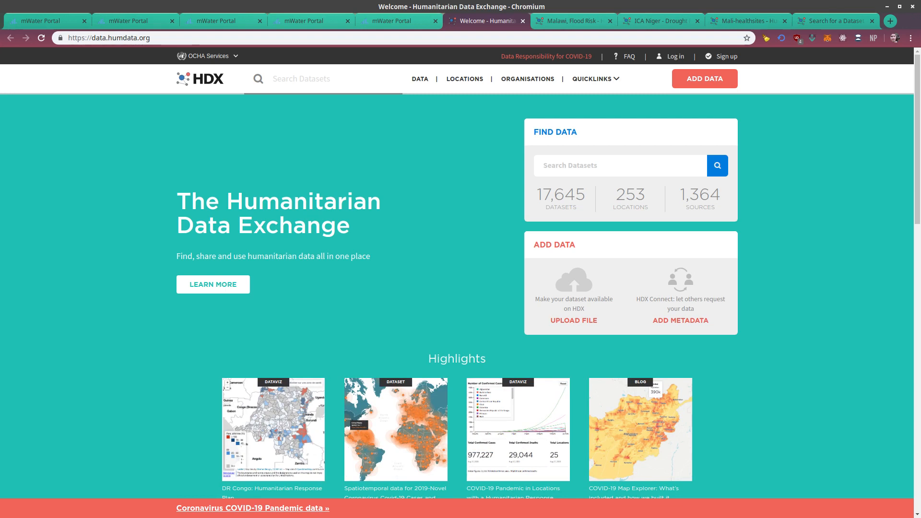
# - Return from the HDX home page to the mWater Portal Tables page listing workspaces
pyautogui.click(571, 20)
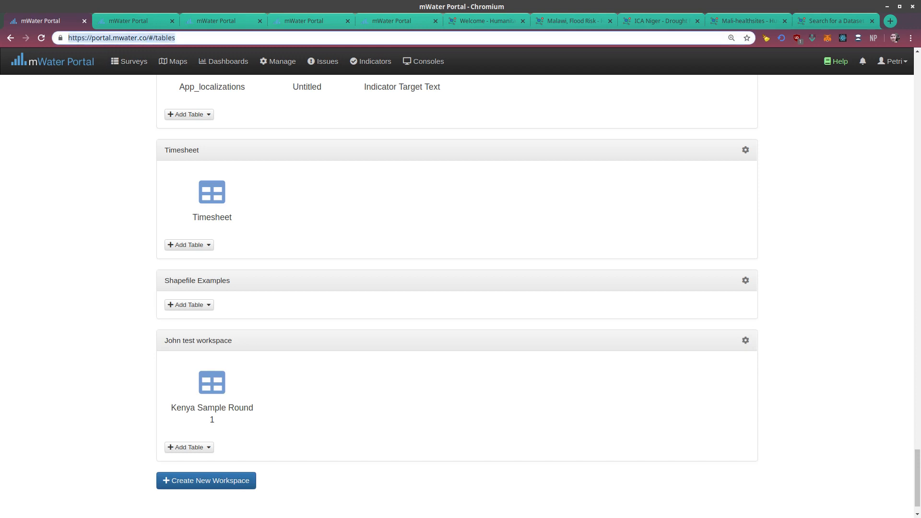
pyautogui.scroll(-3)
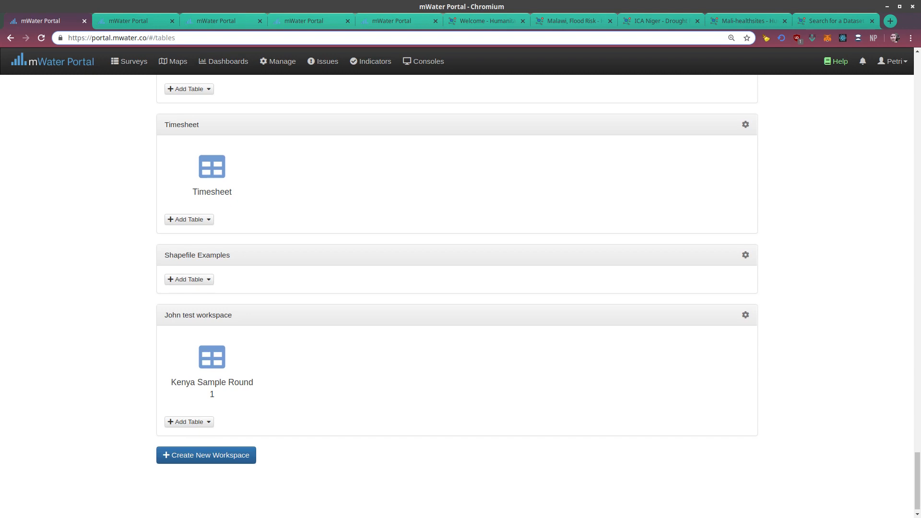
pyautogui.moveTo(211, 365)
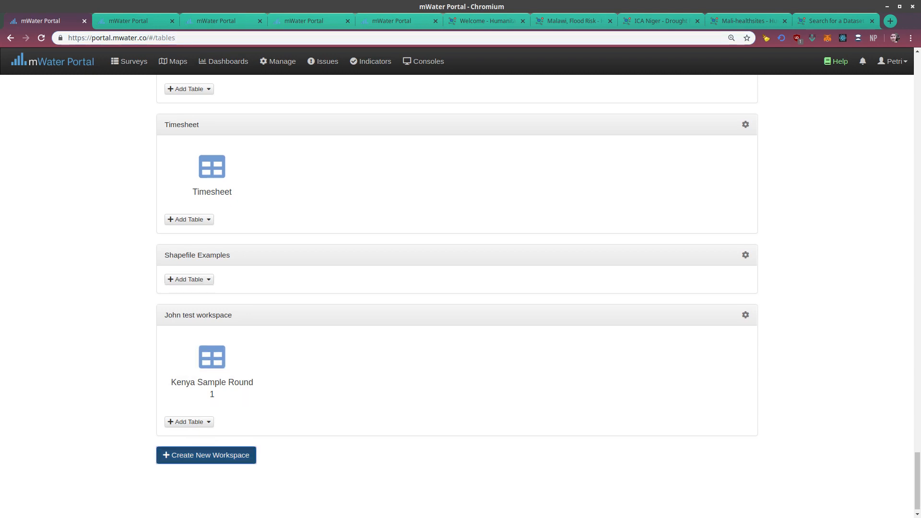
# - Create the 'Shapefile Example Workspace' with Demonstration Organization -> Admins as administrators
pyautogui.click(206, 455)
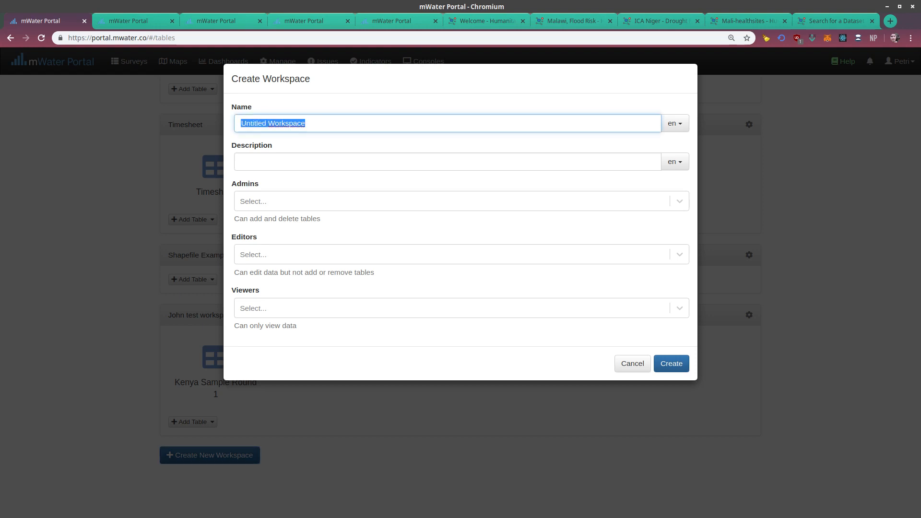
pyautogui.write('Shapefile Example W')
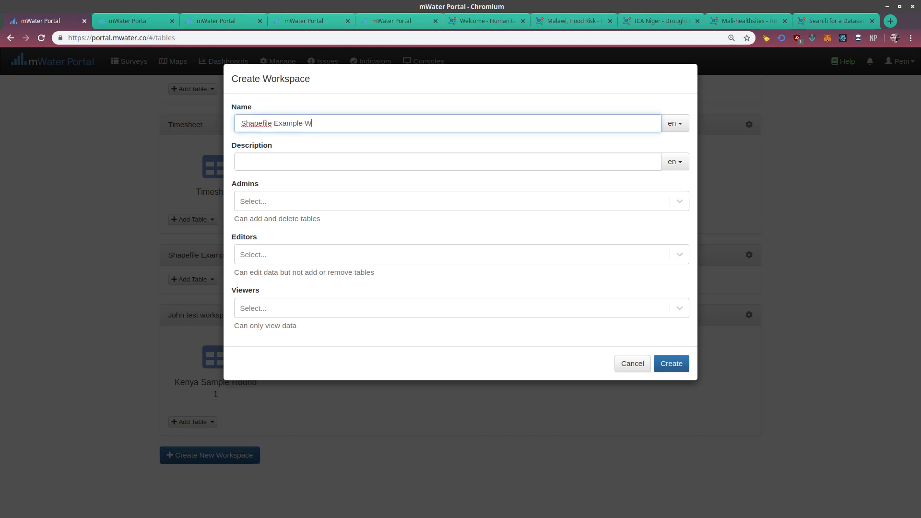
pyautogui.write('orkspace')
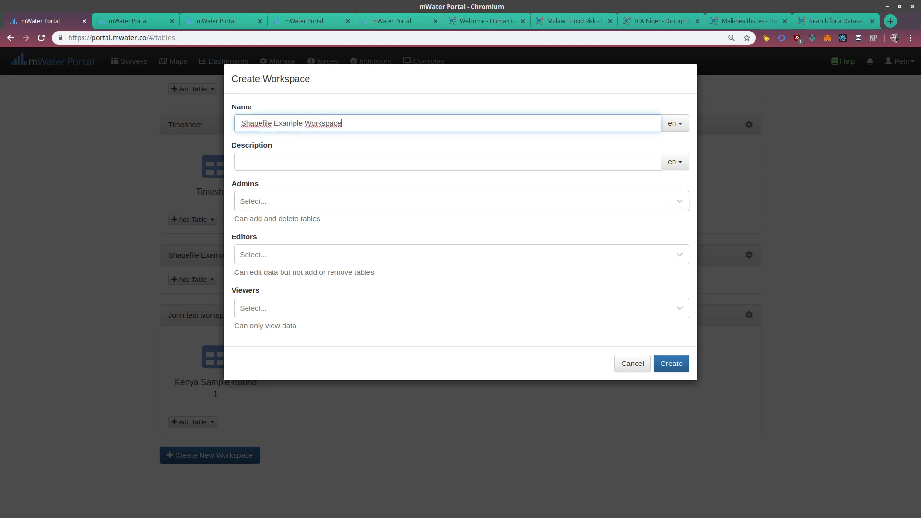
pyautogui.write('demonst')
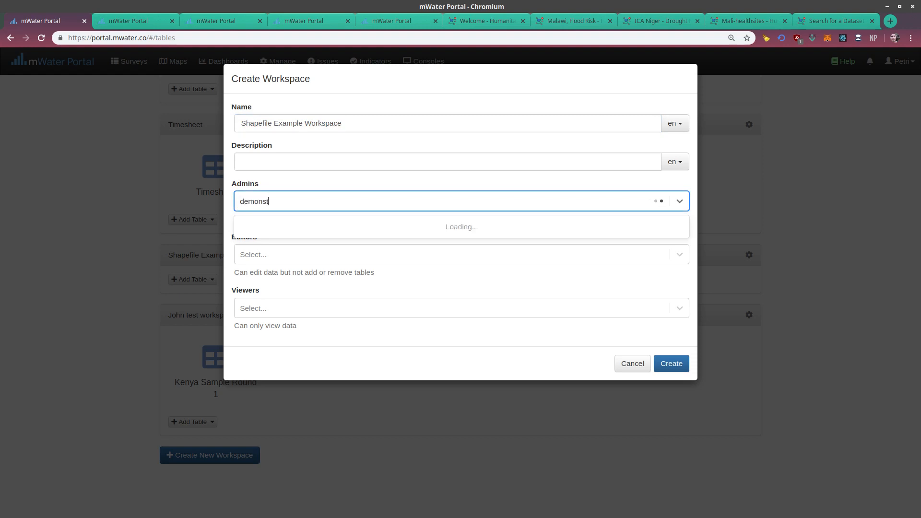
pyautogui.write('rat')
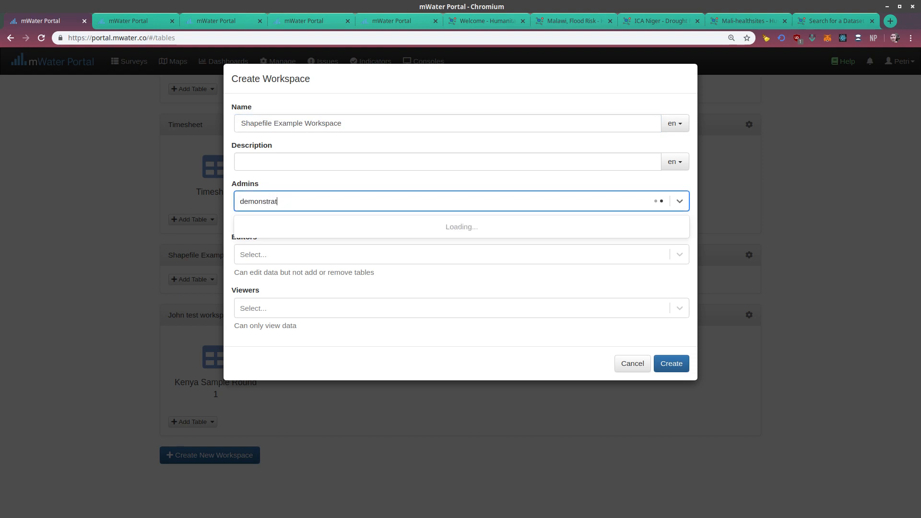
pyautogui.click(461, 227)
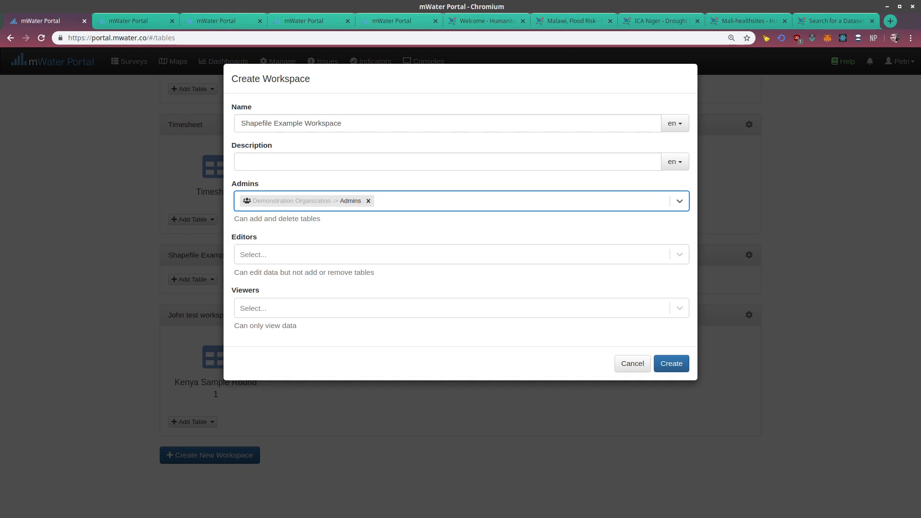
pyautogui.click(631, 363)
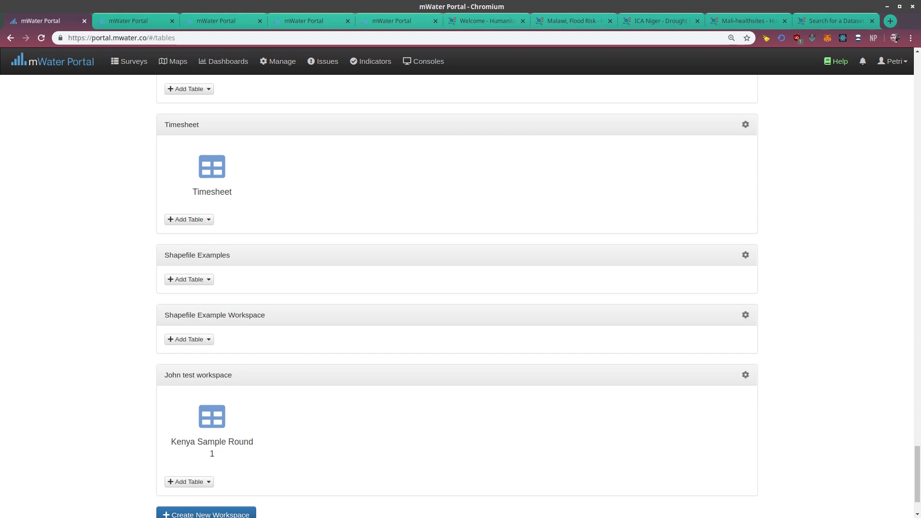
# - Begin an Import File table in the new workspace and name it 'Malawi Flood Mapping'
pyautogui.click(208, 338)
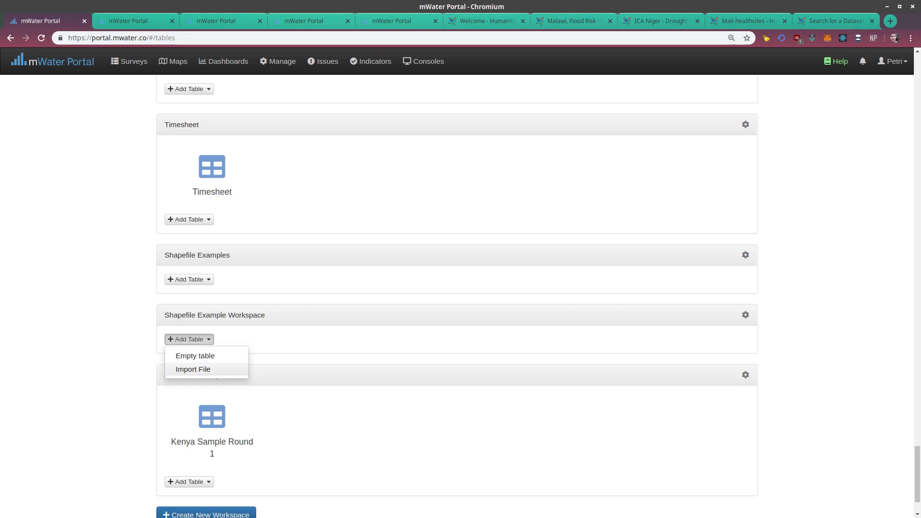
pyautogui.click(192, 368)
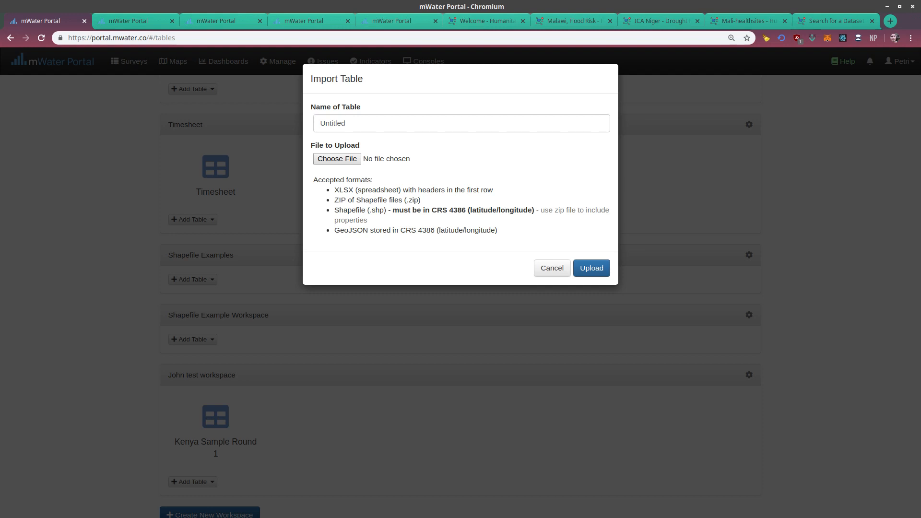
pyautogui.doubleClick(449, 210)
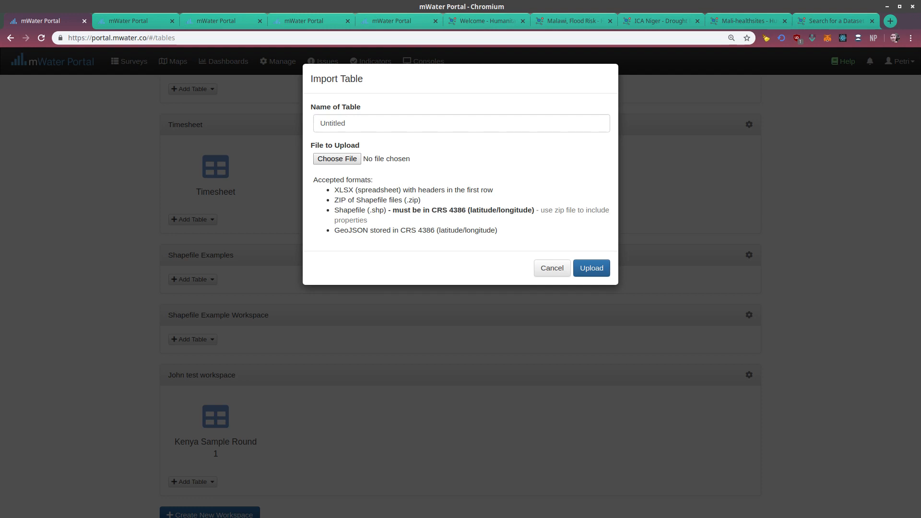
pyautogui.doubleClick(352, 229)
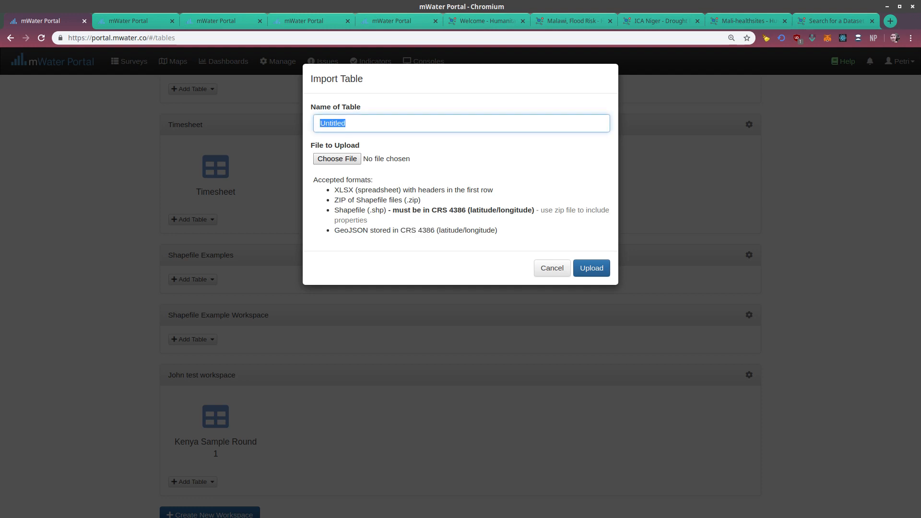
pyautogui.write('Malawi Flood Mapp')
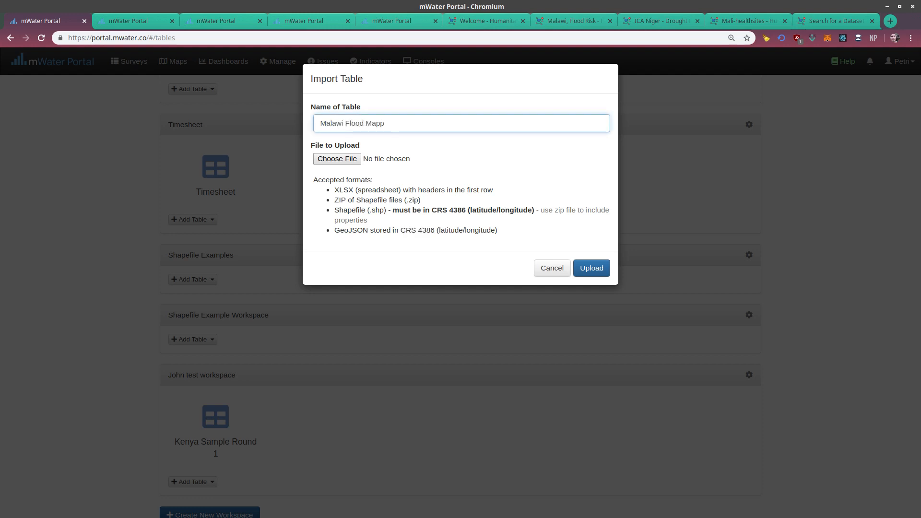
pyautogui.write('ing')
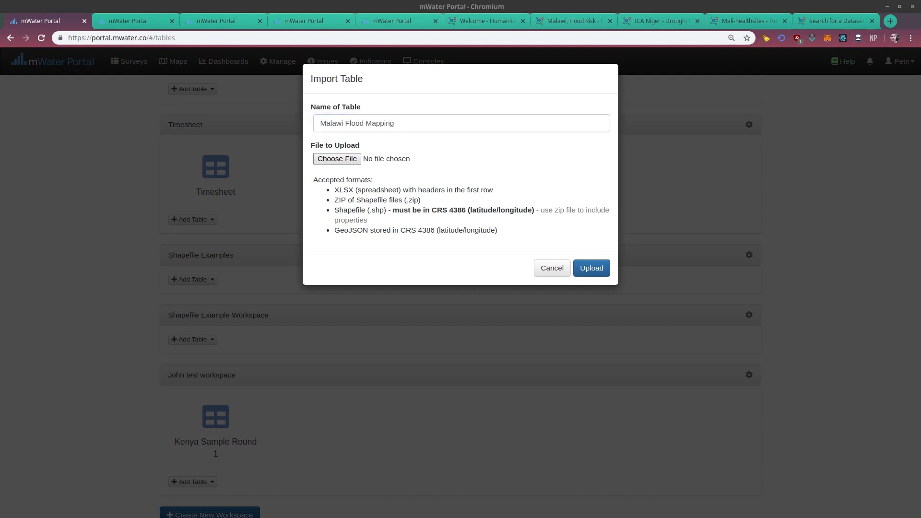
# - Upload mwi_ica_floodrisk_20170531.zip and acknowledge the successful import of district flood polygons
pyautogui.click(335, 158)
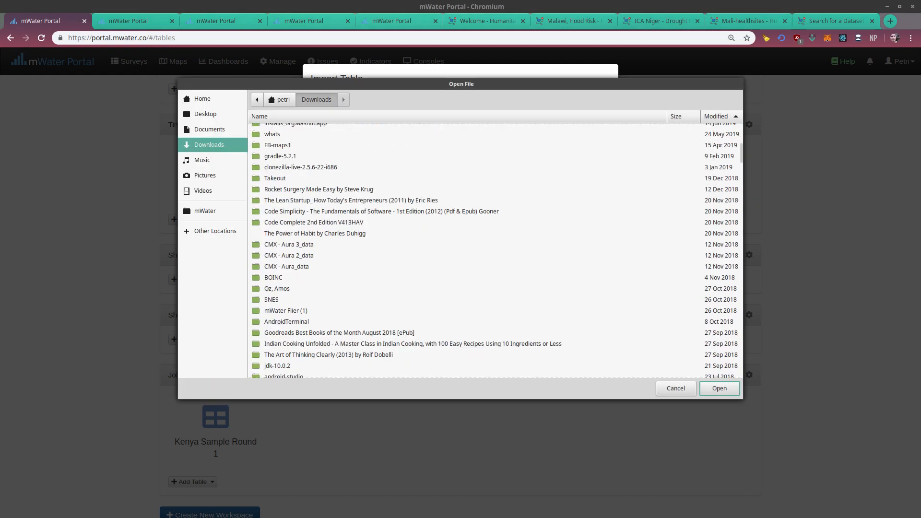
pyautogui.scroll(-3)
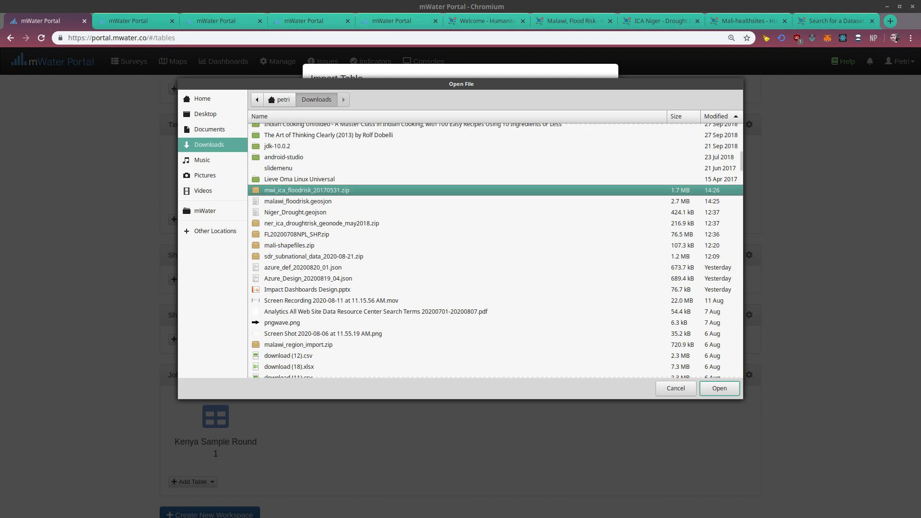
pyautogui.click(719, 389)
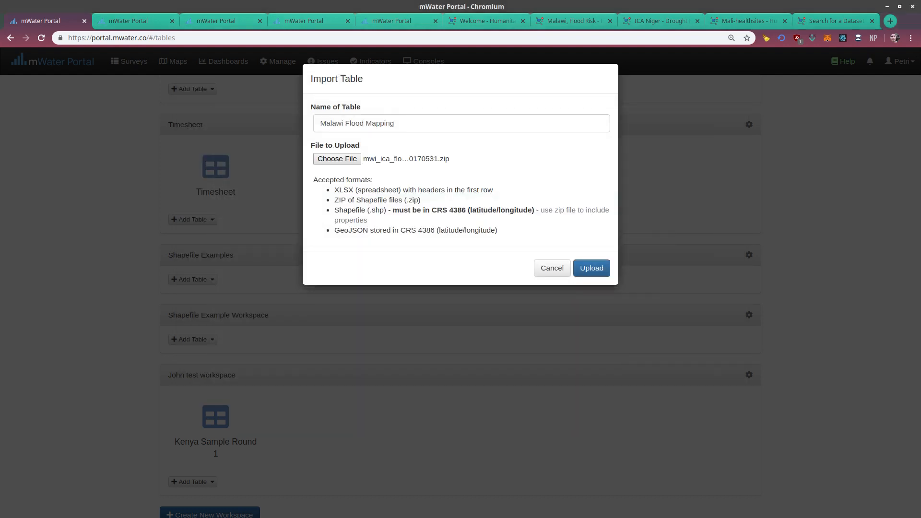
pyautogui.click(591, 268)
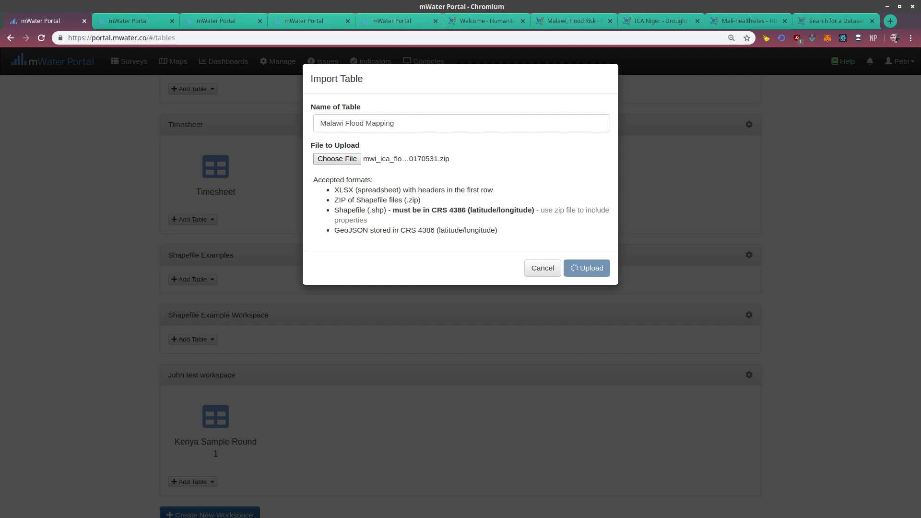
pyautogui.click(586, 268)
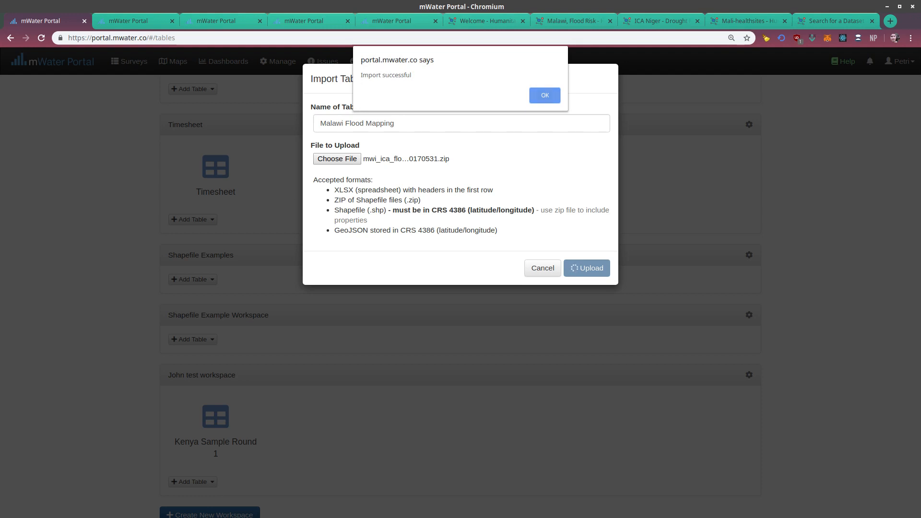
pyautogui.click(543, 95)
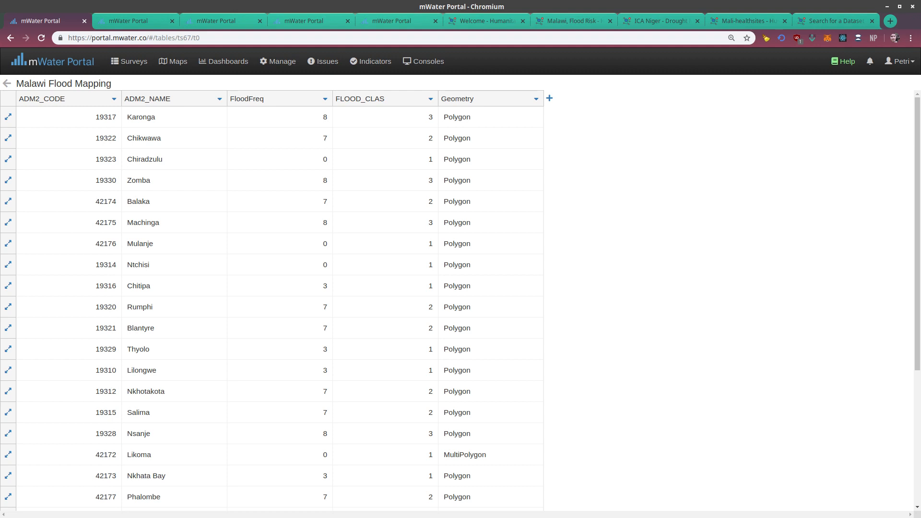
# - Return to the existing Malawi Flood Risk dashboard with its district map and classification table
pyautogui.click(571, 20)
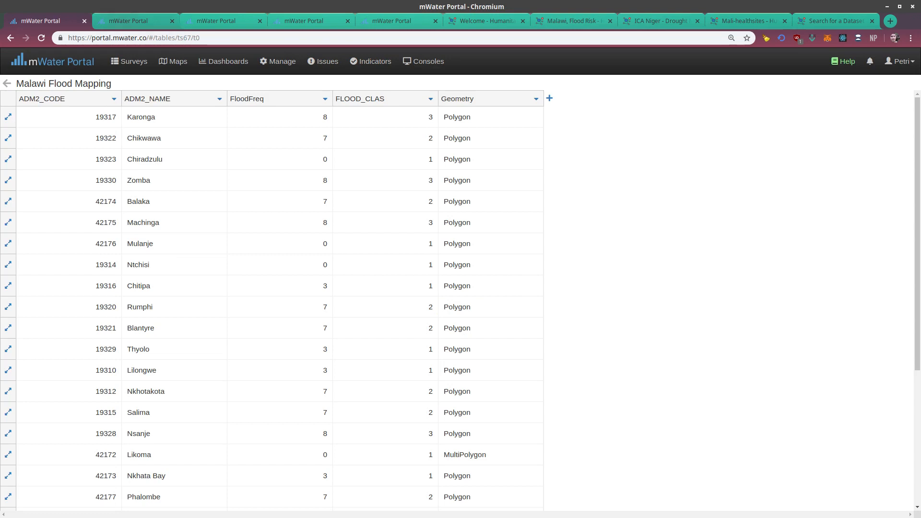
pyautogui.click(136, 20)
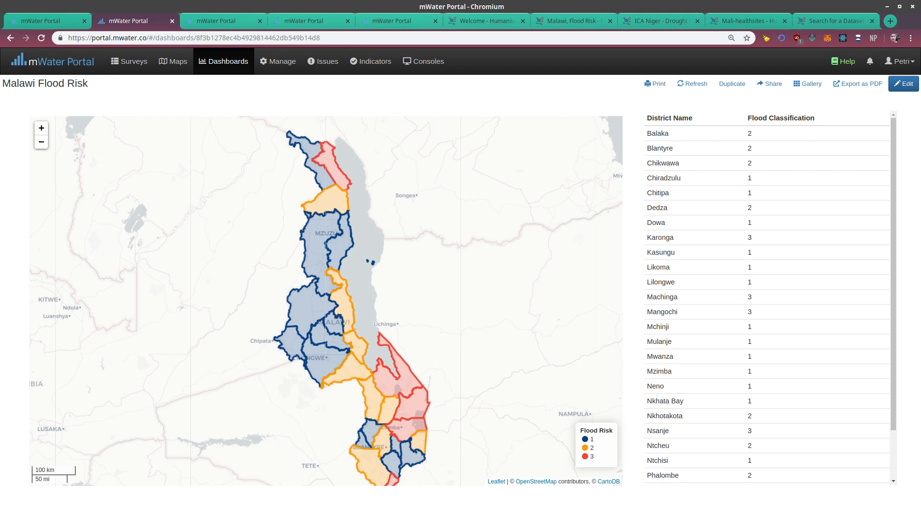
# - From Dashboards, make and save a new dashboard named 'Malawi Flood Risk Example'
pyautogui.click(223, 62)
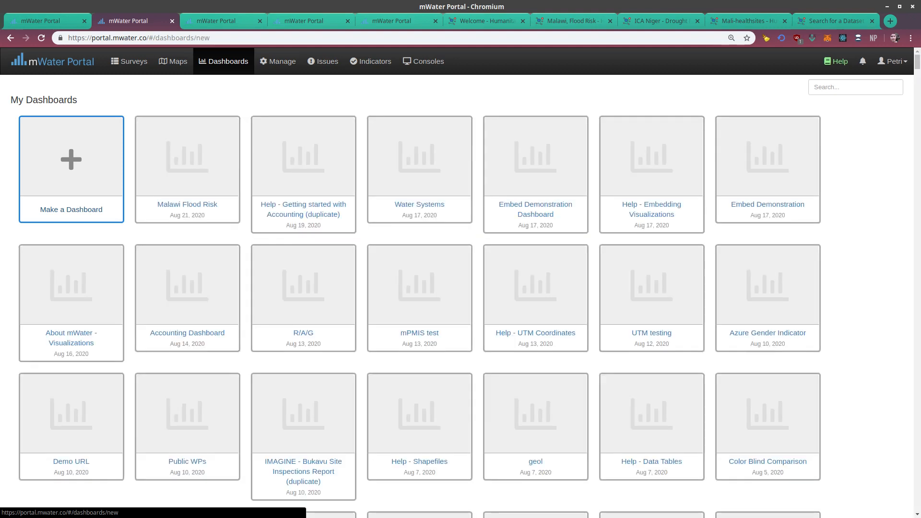
pyautogui.click(70, 159)
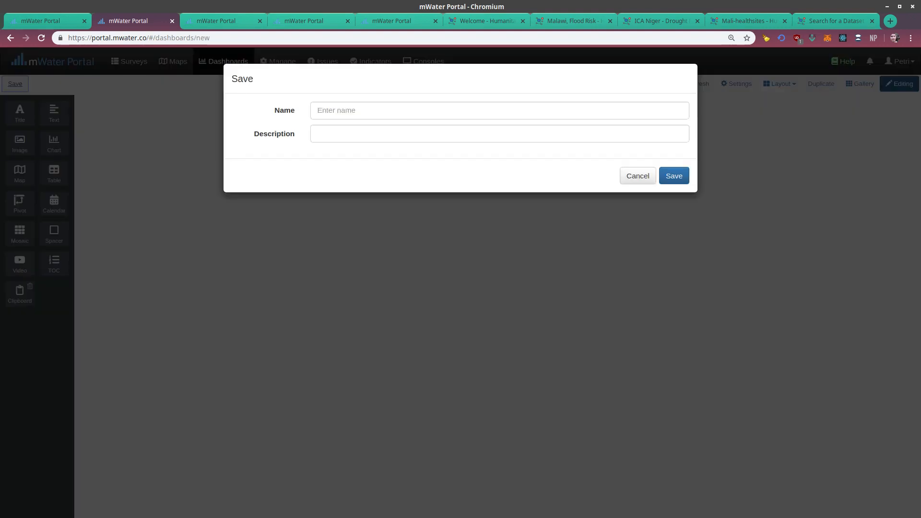
pyautogui.write('Malawi')
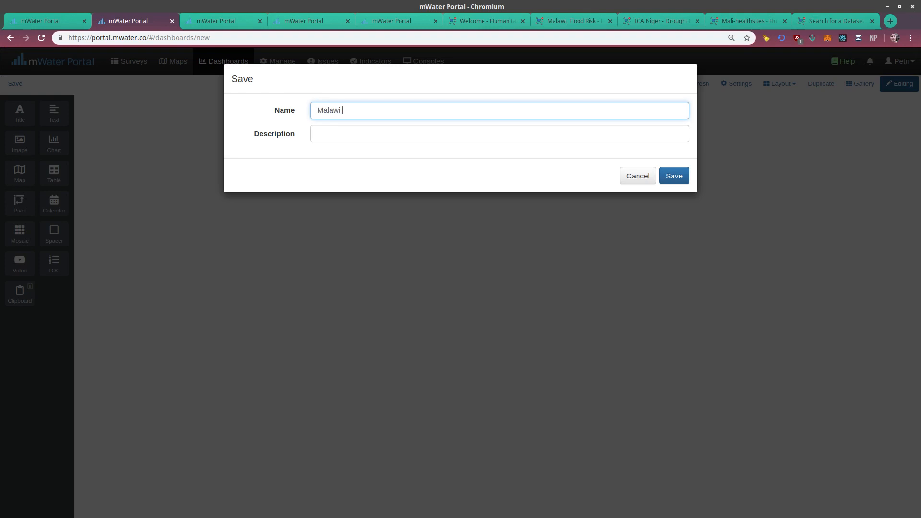
pyautogui.write('Flood Risk Exmap')
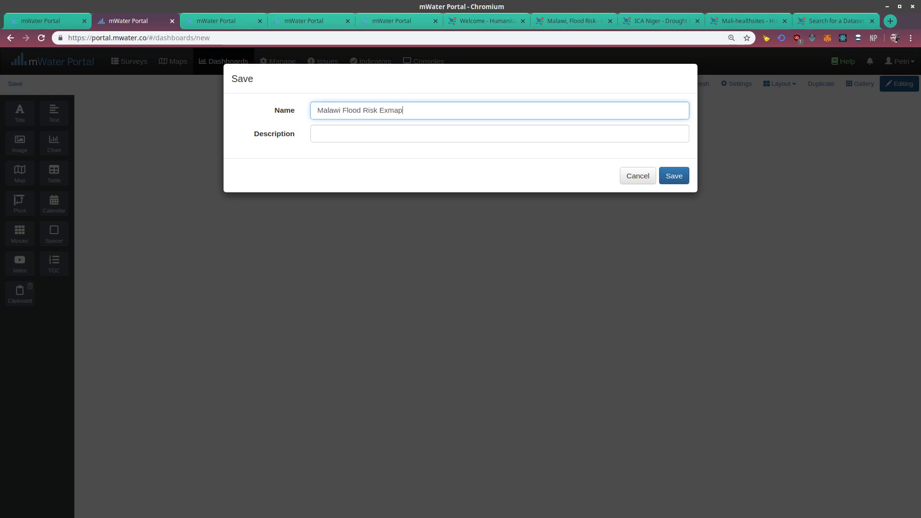
pyautogui.write('ple')
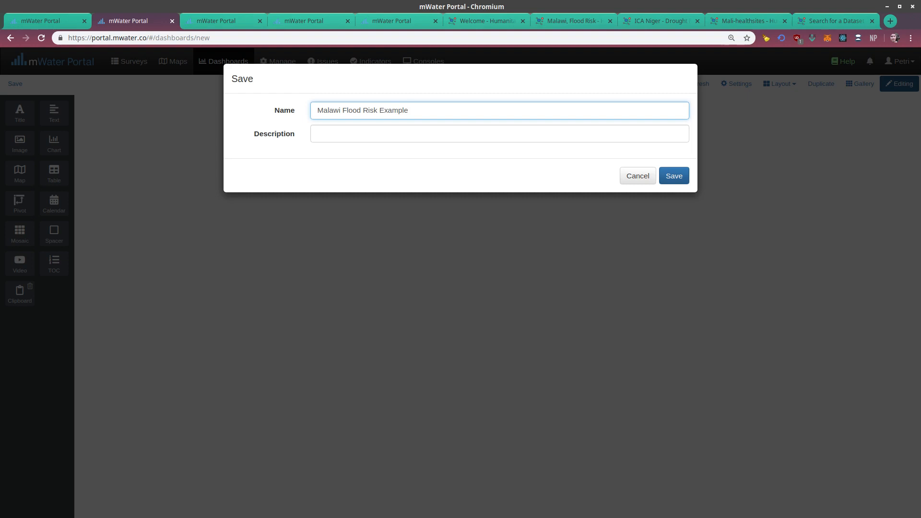
pyautogui.click(674, 176)
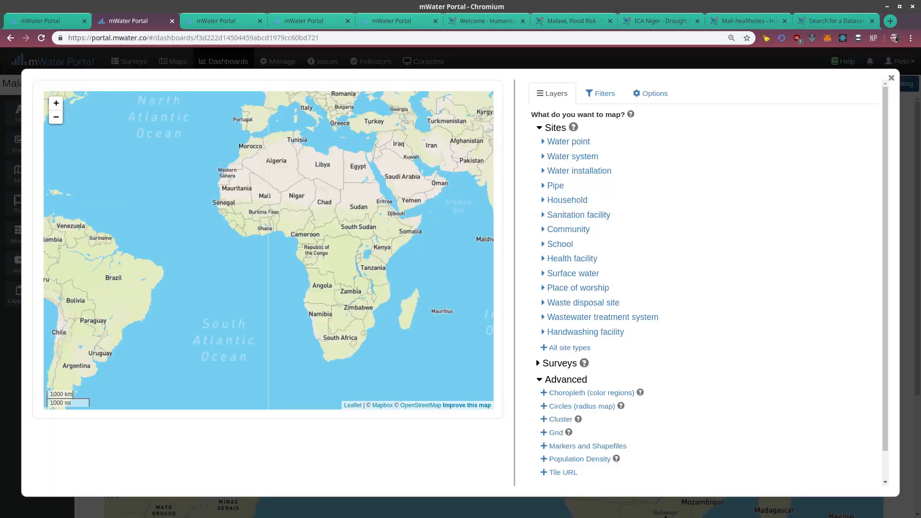
pyautogui.scroll(-3)
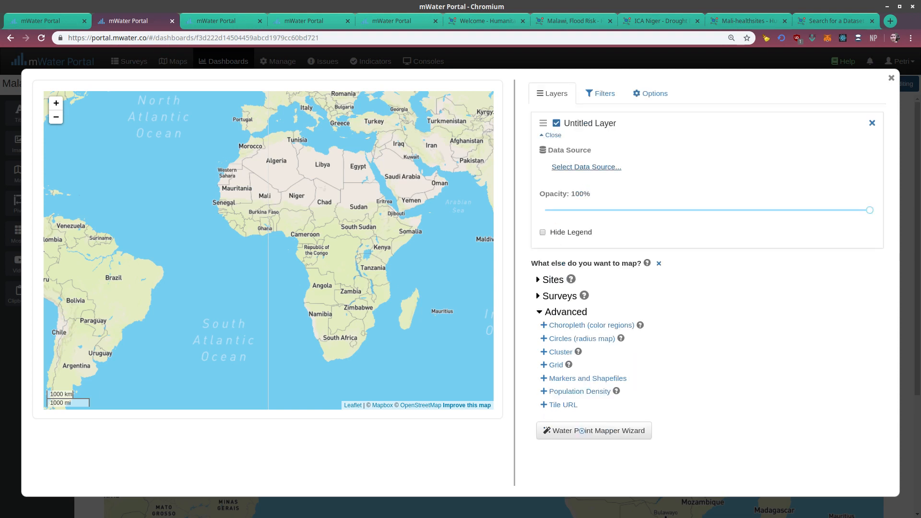
# - Set the layer's data source to Shapefile Example Workspace > Malawi Flood Mapping from the Tables list
pyautogui.click(585, 167)
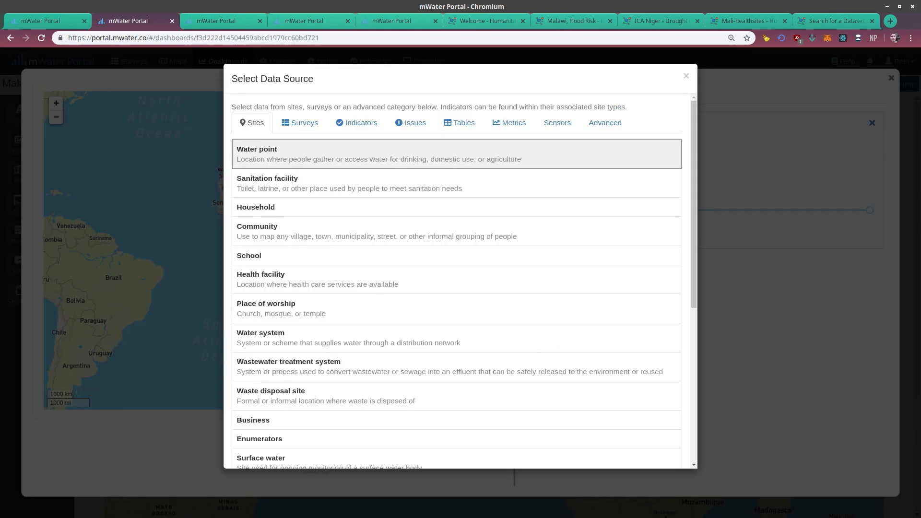
pyautogui.click(299, 123)
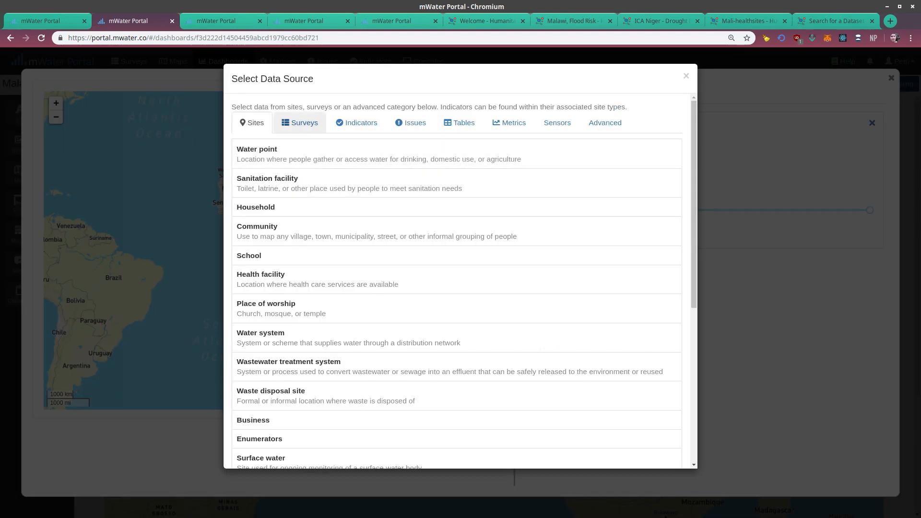
pyautogui.click(459, 122)
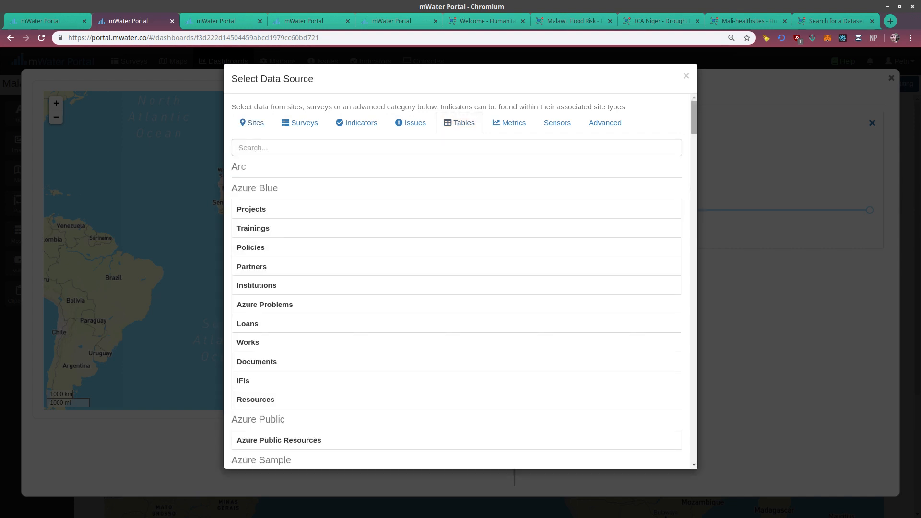
pyautogui.scroll(-3)
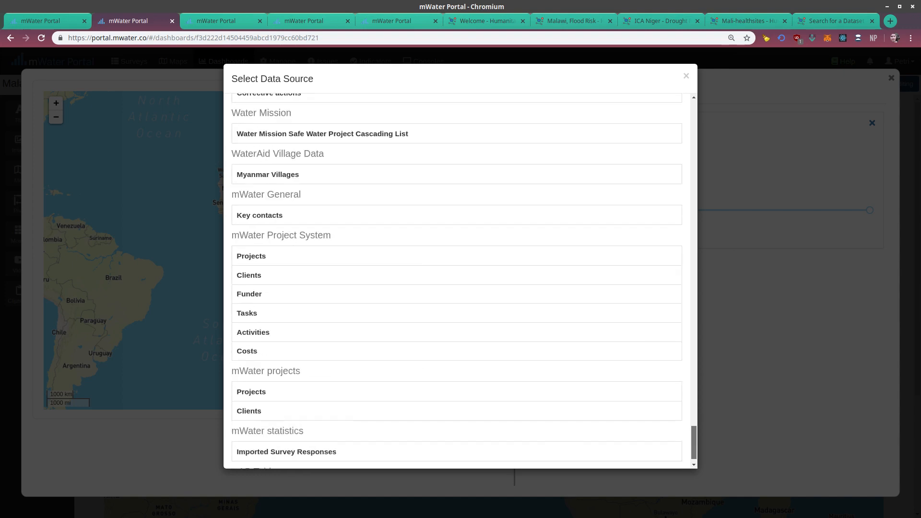
pyautogui.scroll(3)
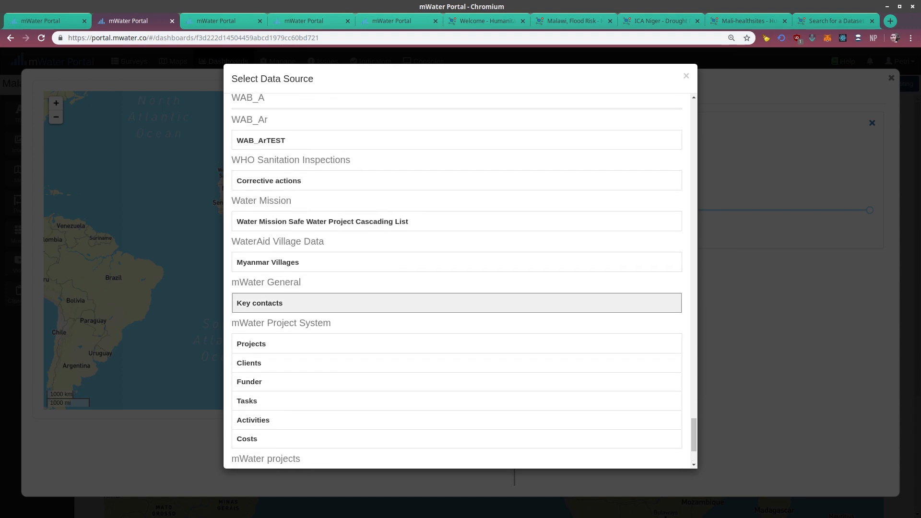
pyautogui.scroll(-3)
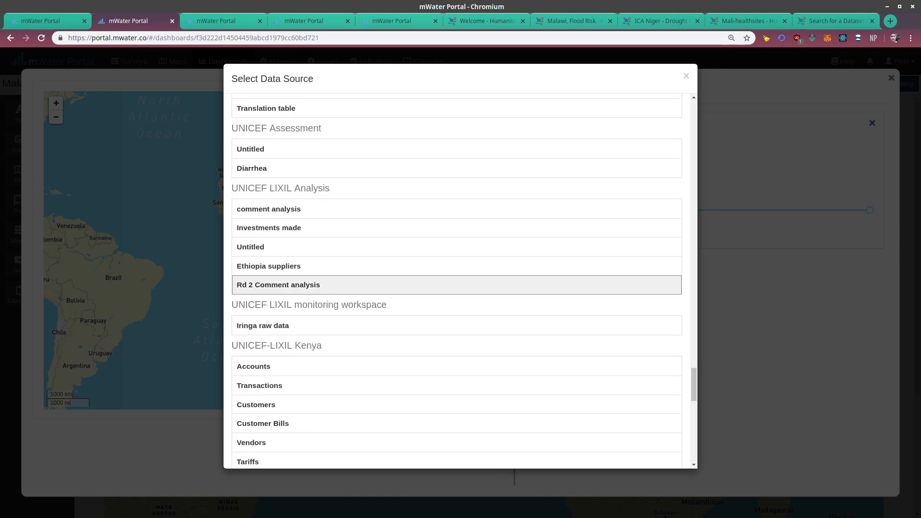
pyautogui.scroll(-3)
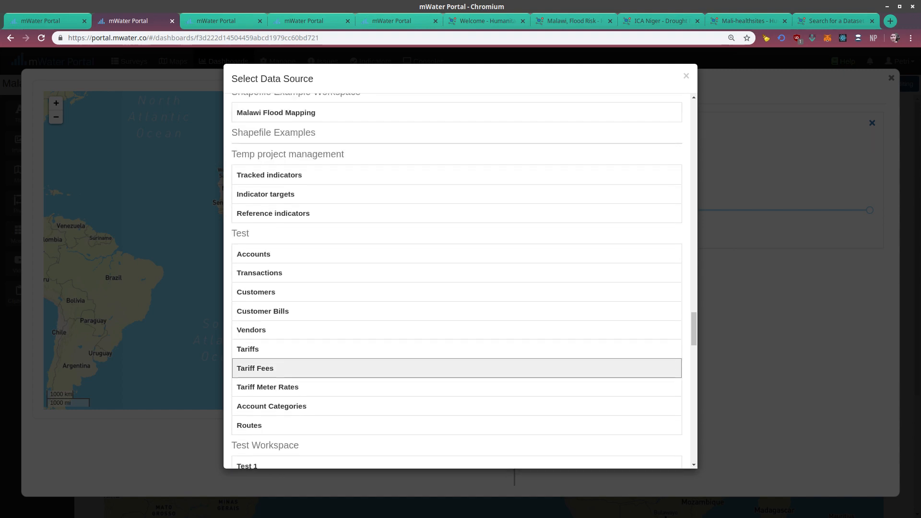
pyautogui.scroll(3)
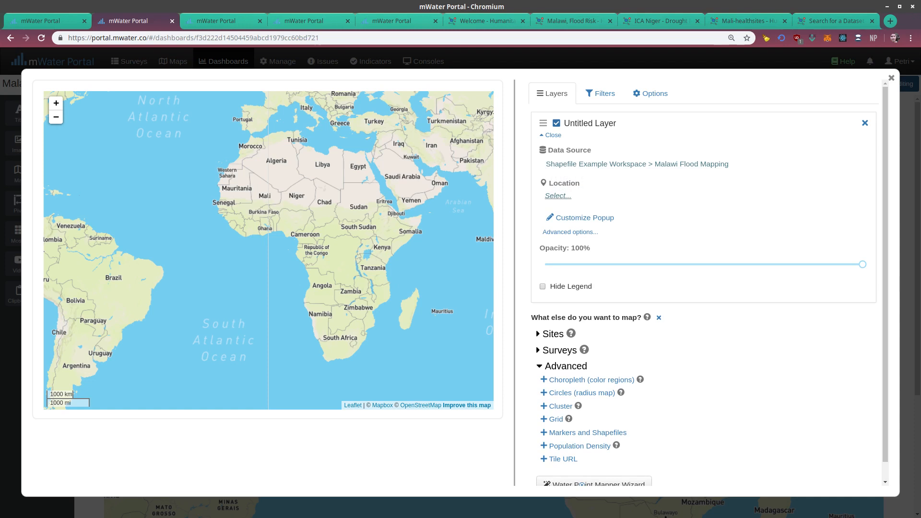
# - Zoom to Malawi, set district Line Width to 1 pixel and fill the layer pinkish red
pyautogui.click(557, 195)
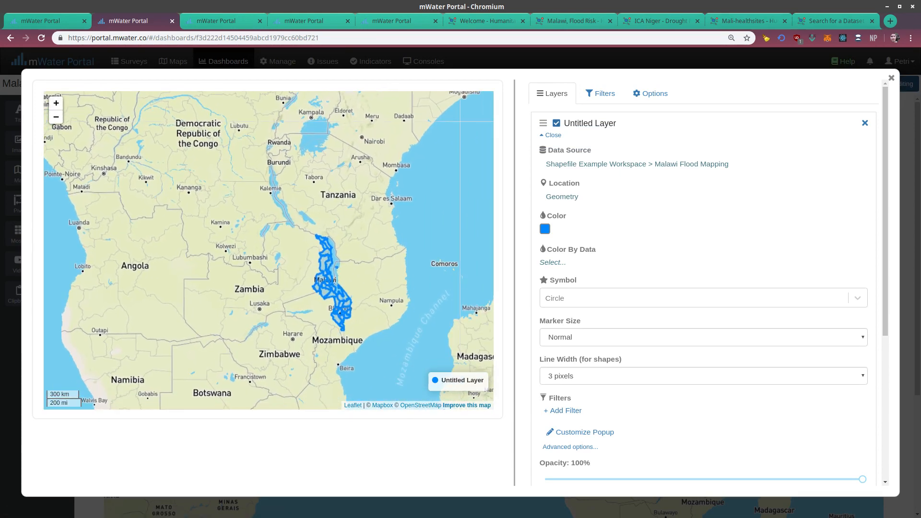
pyautogui.click(56, 103)
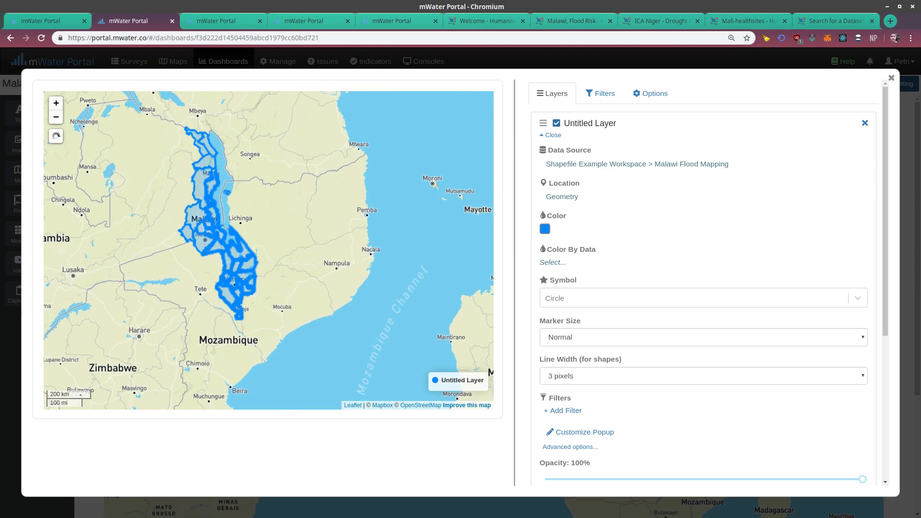
pyautogui.click(702, 376)
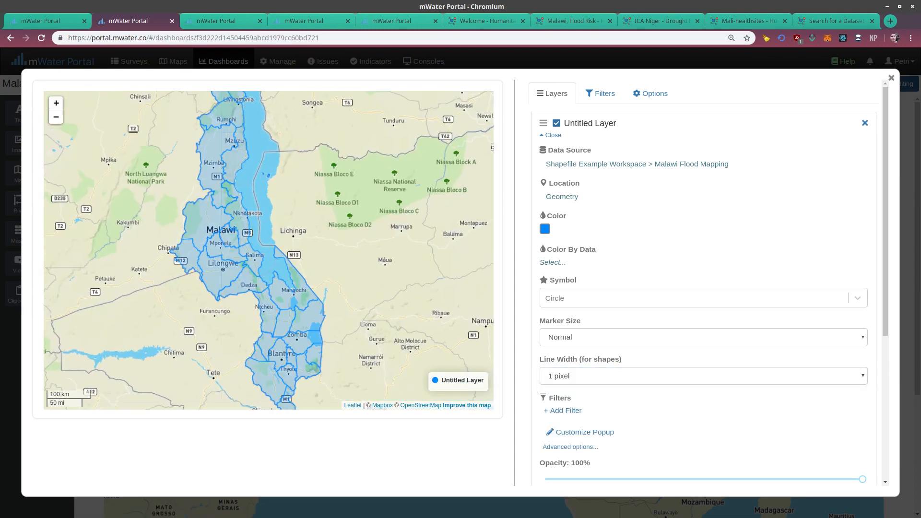
pyautogui.click(545, 228)
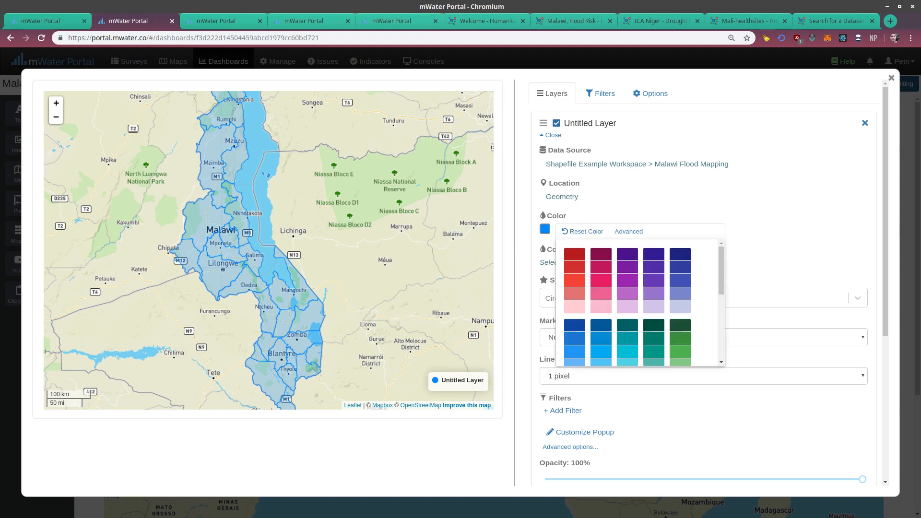
pyautogui.click(599, 263)
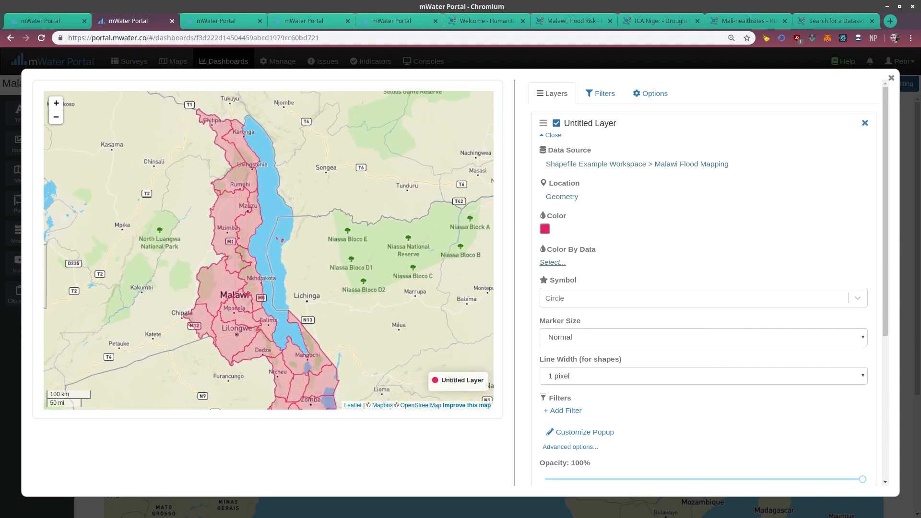
pyautogui.click(552, 262)
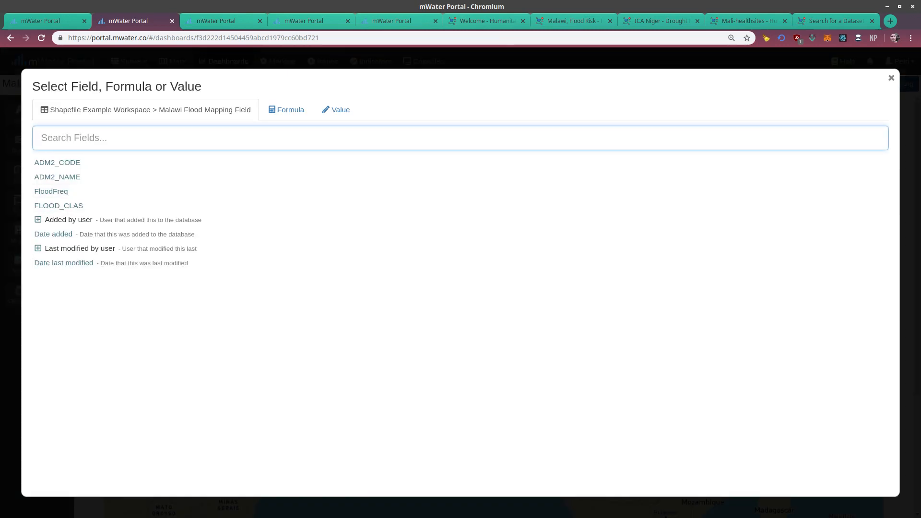
pyautogui.moveTo(56, 176)
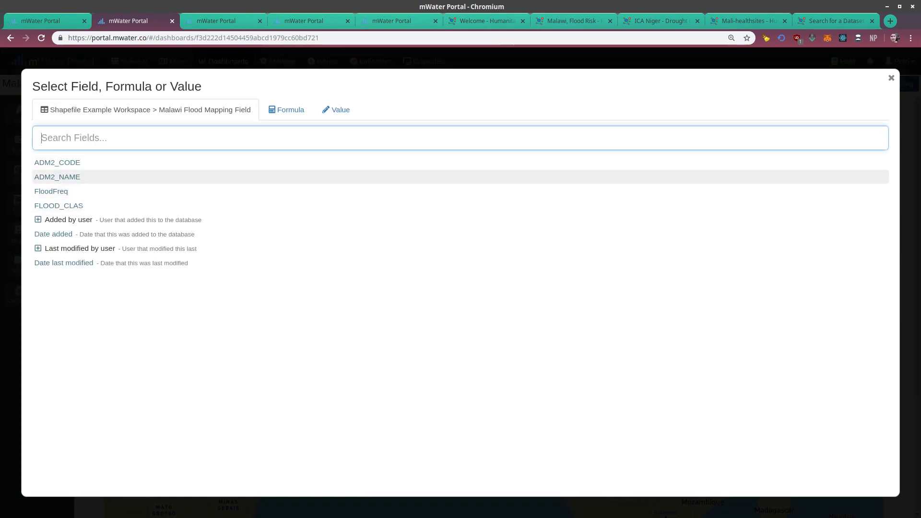
pyautogui.moveTo(58, 205)
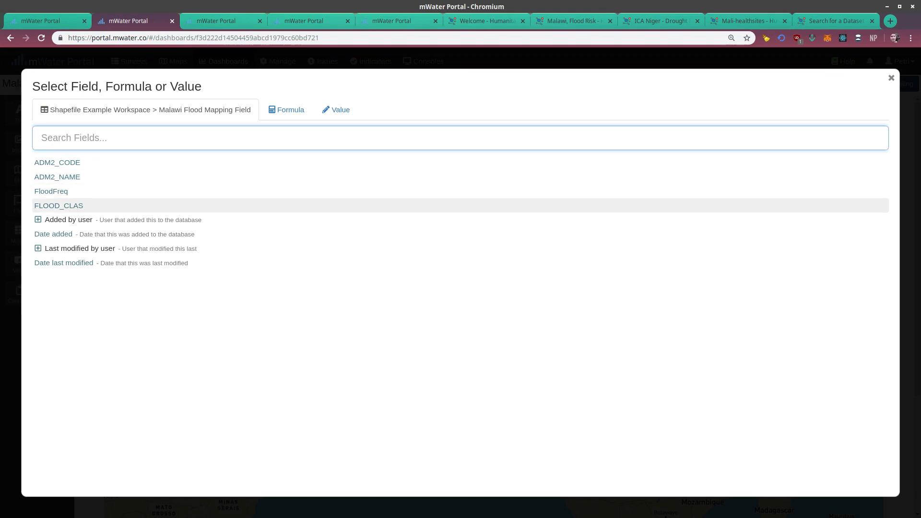
# - Colour districts by FLOOD_CLAS as whole-number classes 1, 2, 3 with a different colour scheme
pyautogui.click(59, 206)
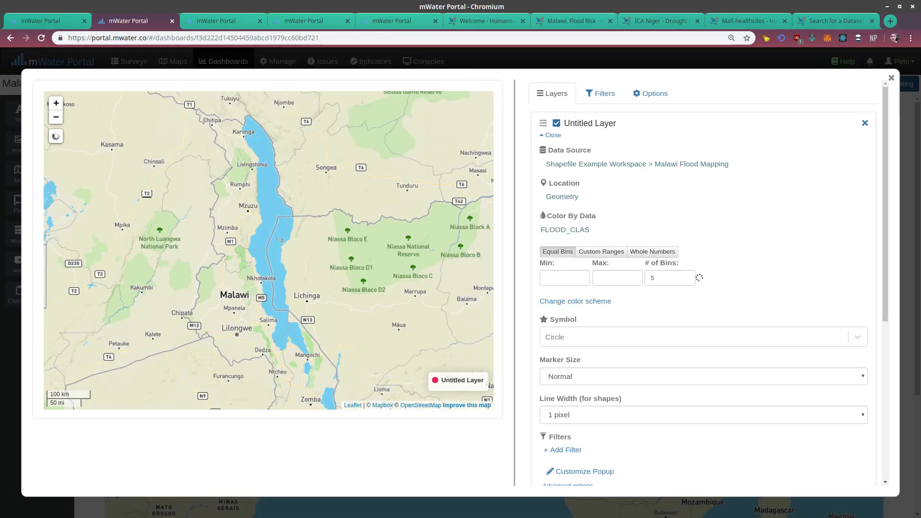
pyautogui.click(652, 251)
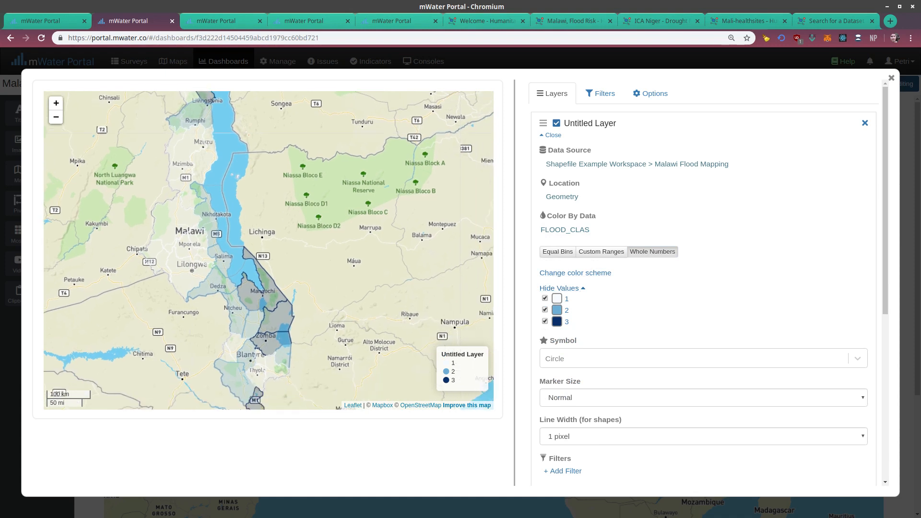
pyautogui.click(556, 298)
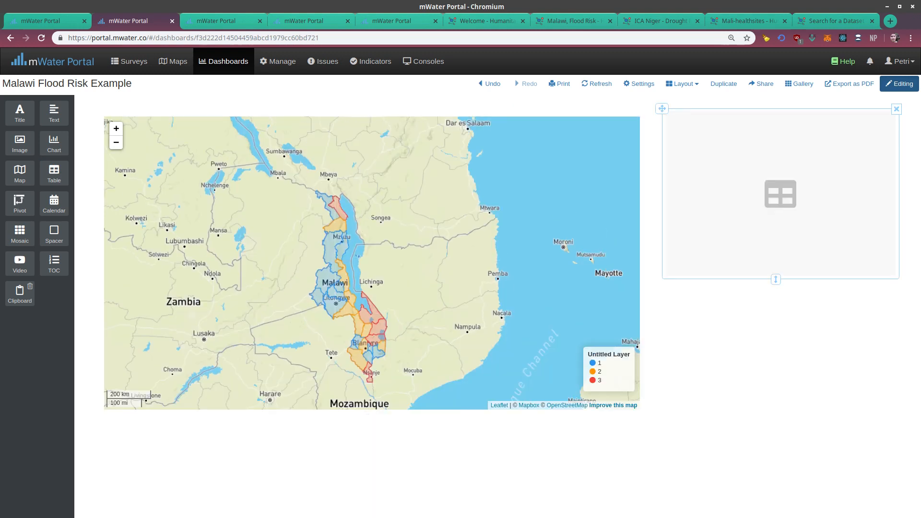
# - Add columns ADM2_NAME headed 'District Name' and FLOOD_CLAS for flood classification to the table
pyautogui.click(779, 194)
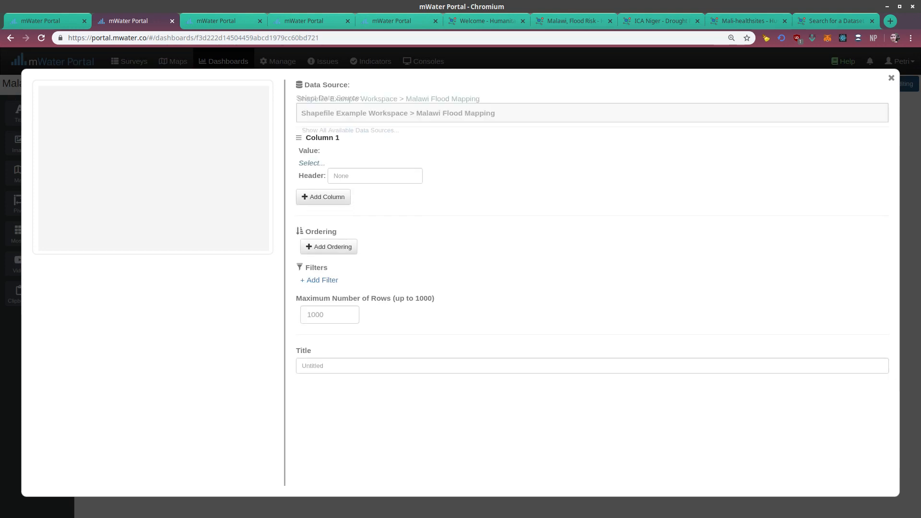
pyautogui.click(310, 164)
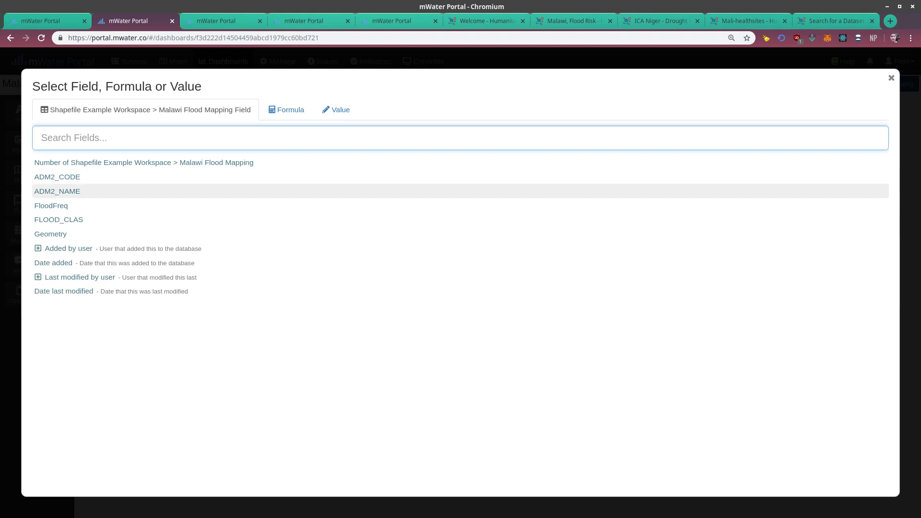
pyautogui.click(56, 191)
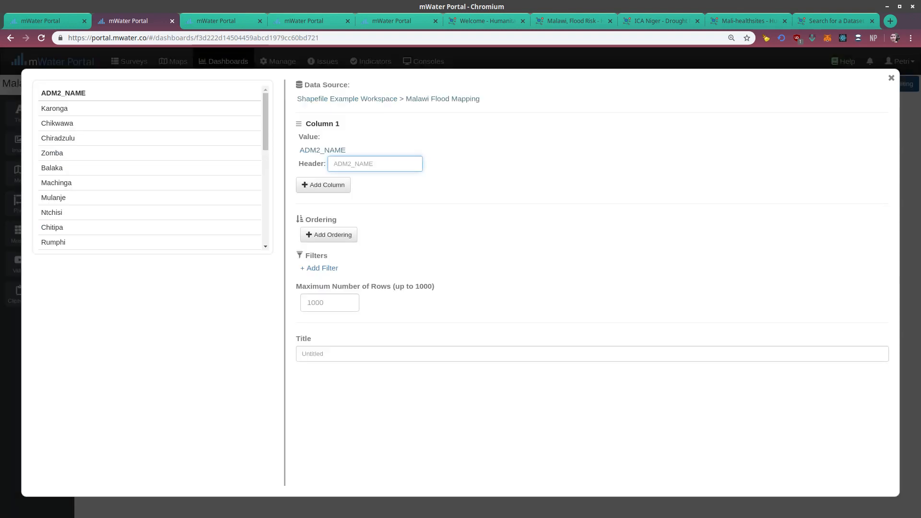
pyautogui.write('District Name')
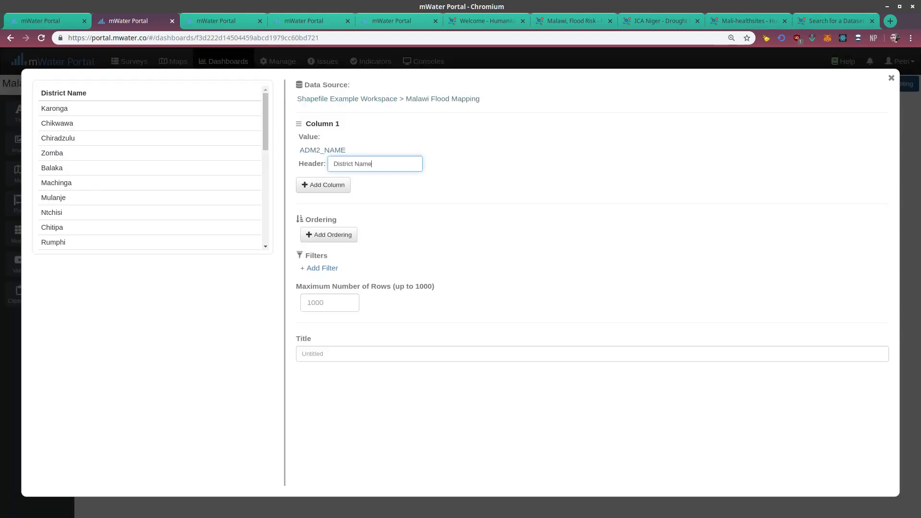
pyautogui.click(323, 150)
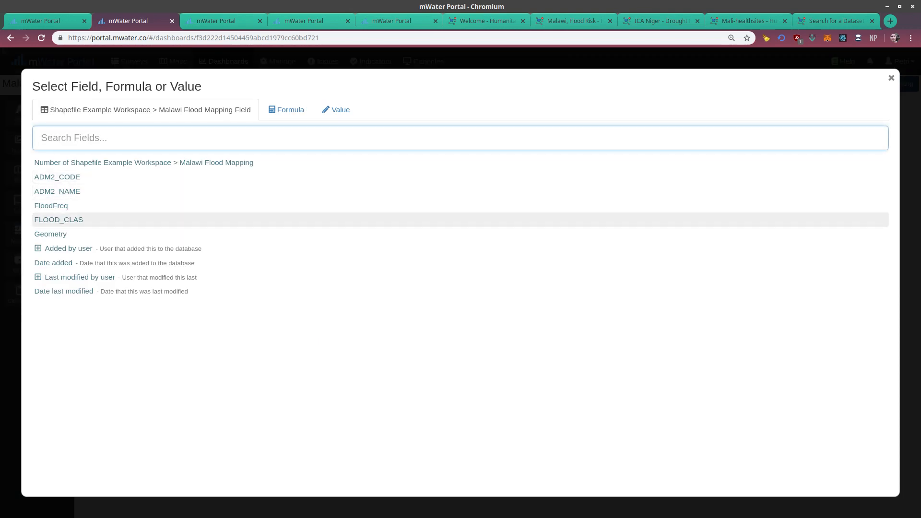
pyautogui.click(59, 218)
pyautogui.write('Flood Classification')
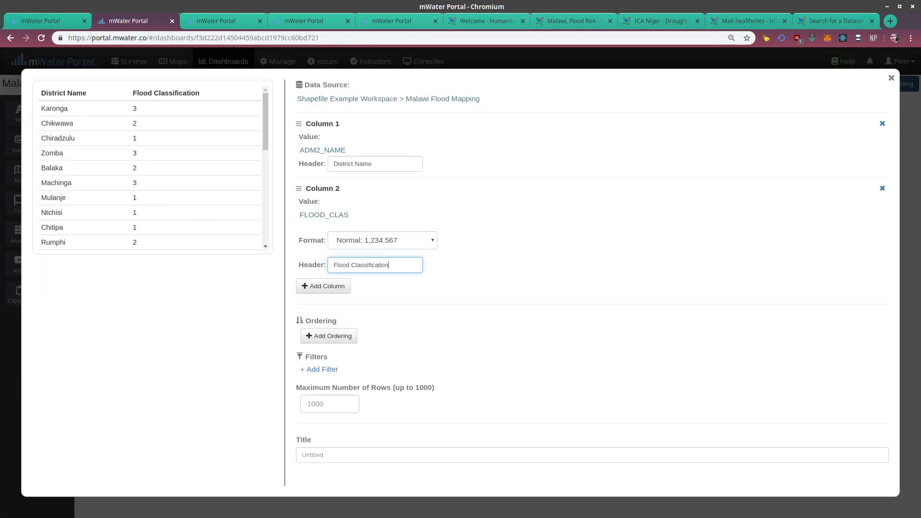
# - Order the table rows alphabetically by ADM2_NAME and finish editing
pyautogui.click(328, 336)
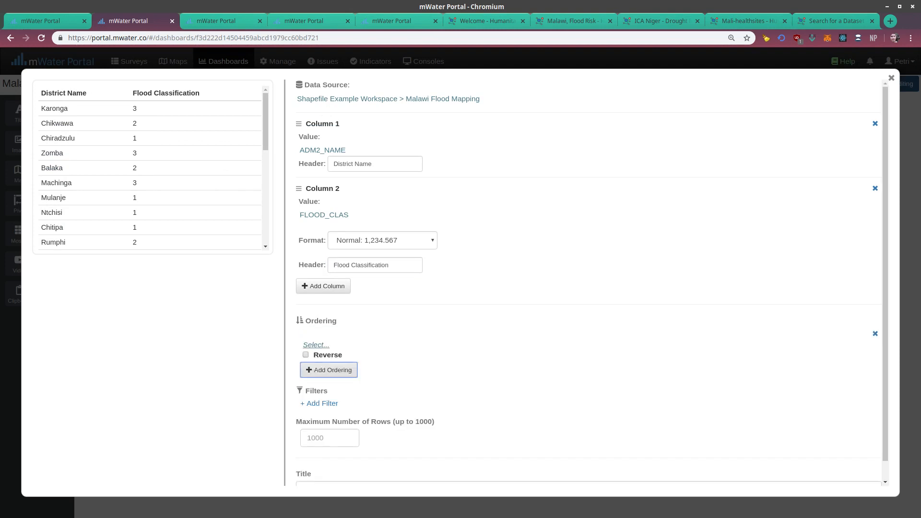
pyautogui.click(315, 344)
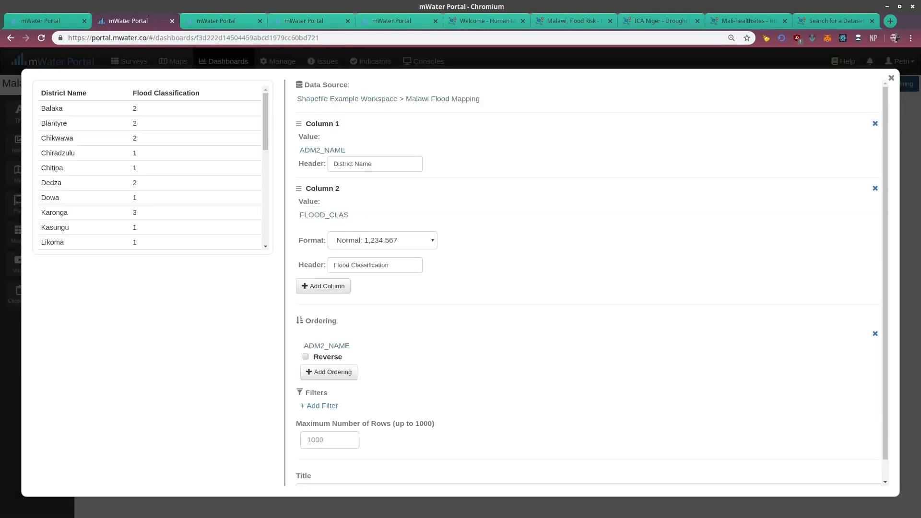
pyautogui.click(890, 77)
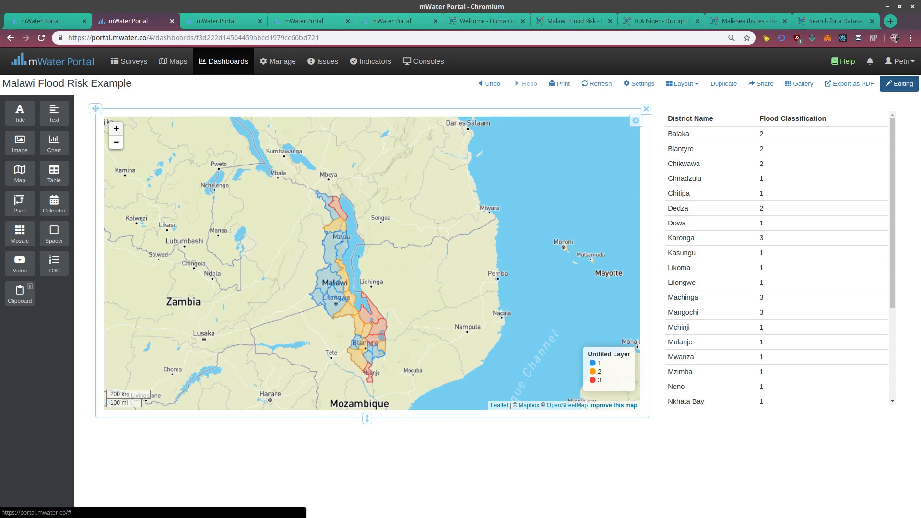
# - Zoom the finished dashboard map in on northern Malawi beside the classification table
pyautogui.click(116, 128)
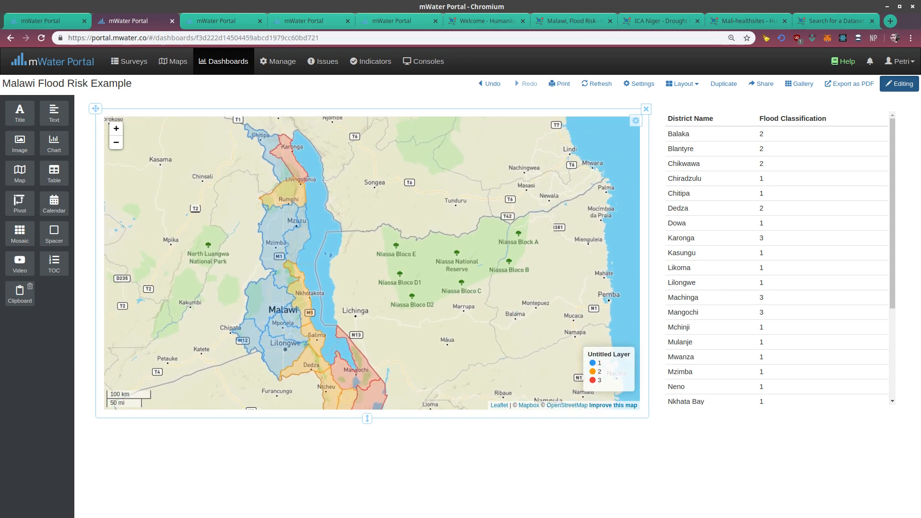